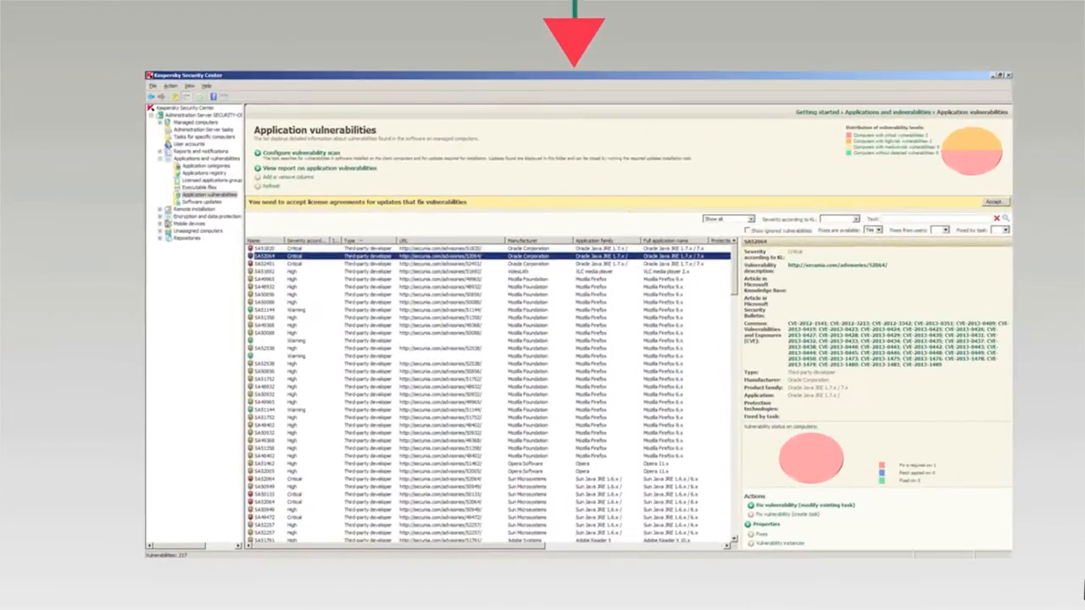
Step: Show the Software updates list under Applications and vulnerabilities, with Adobe Reader XI update details
left_click(172, 187)
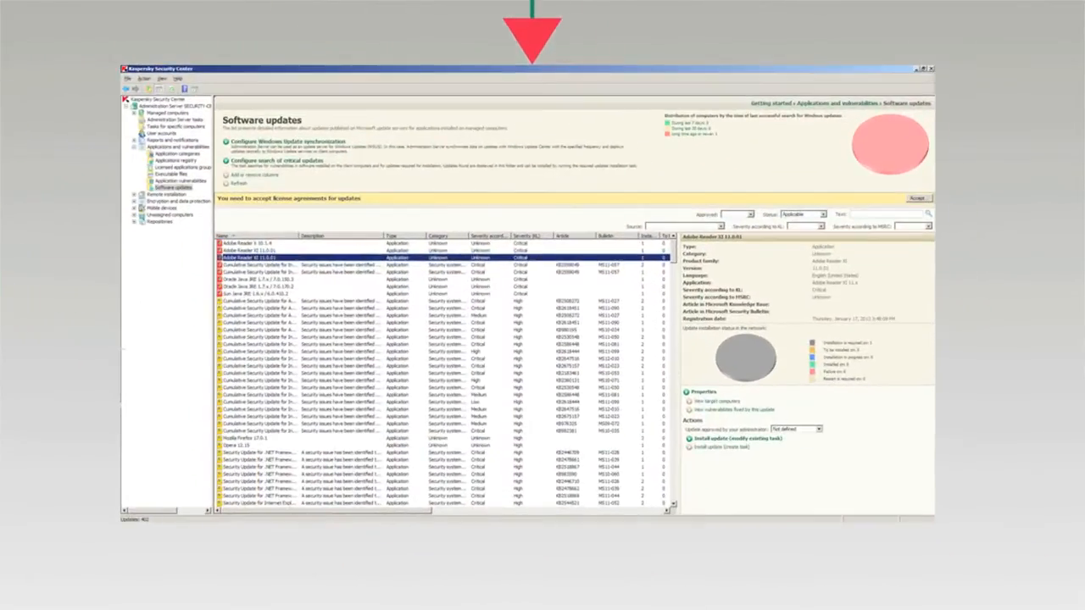